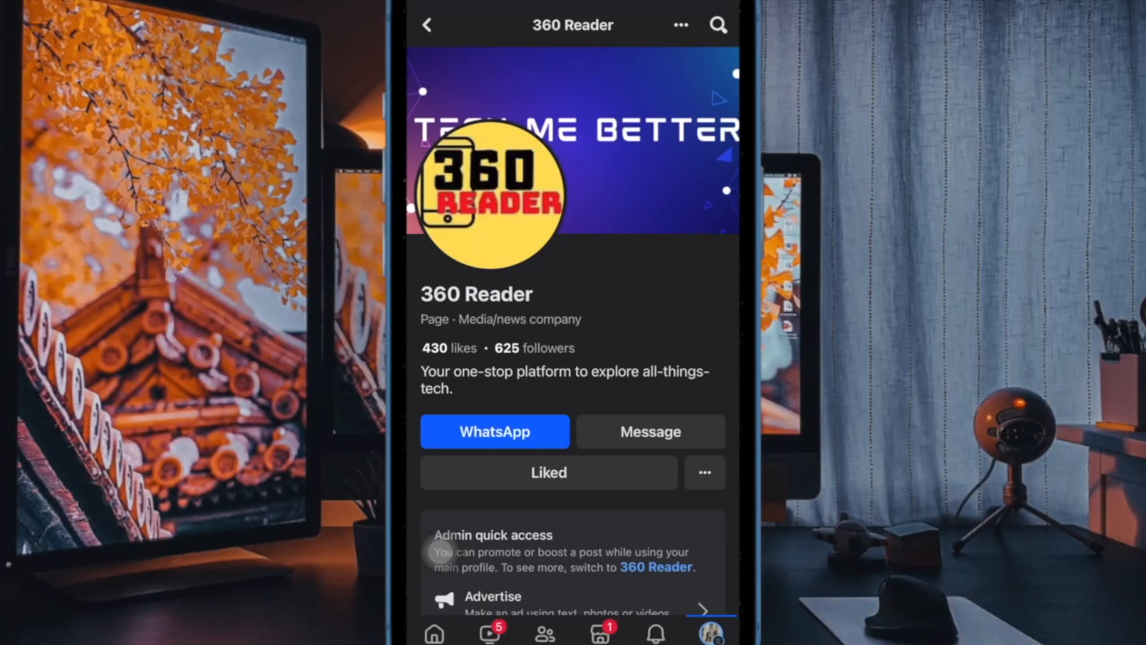
Step: Scroll down through the 360 Reader page on Facebook
scroll("down", 3)
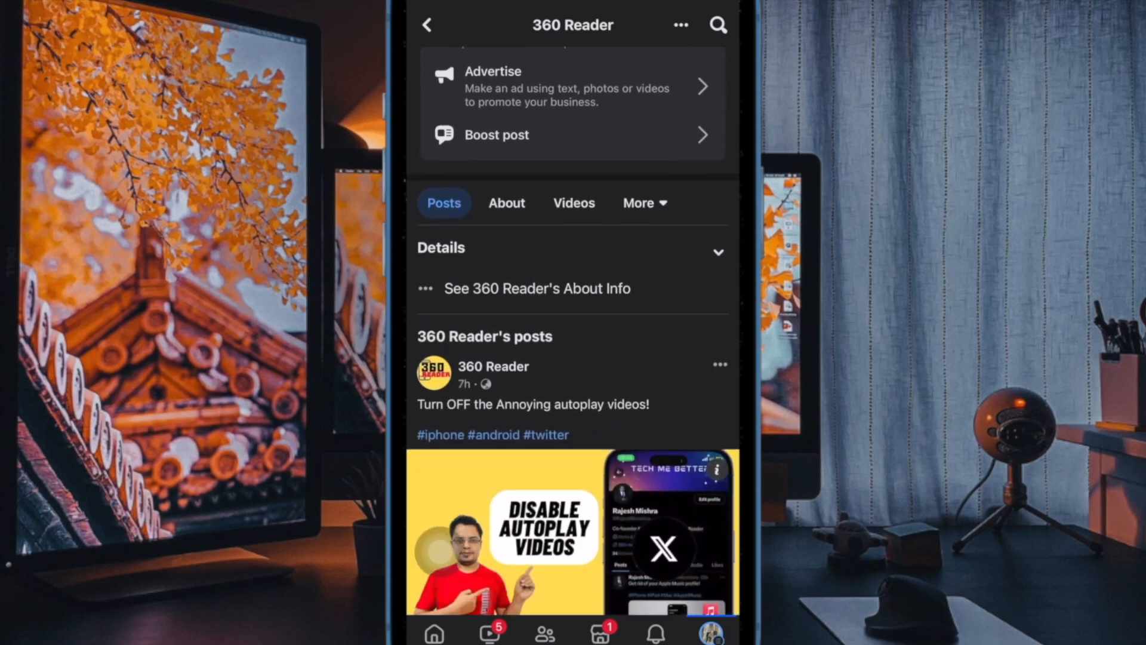
scroll("down", 3)
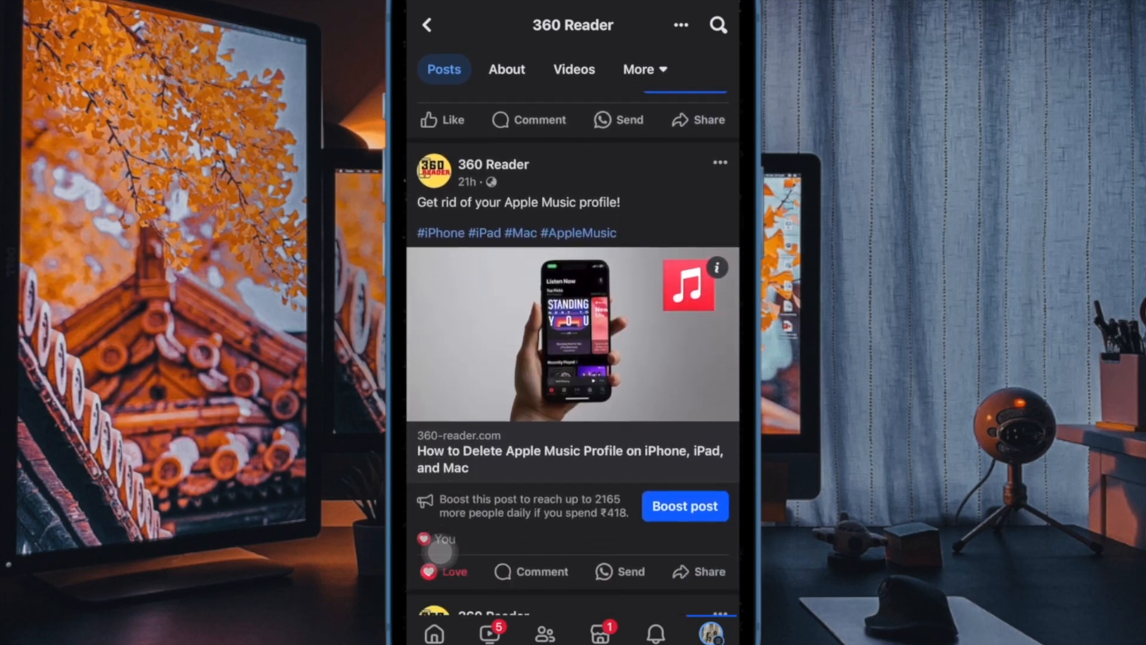
scroll("down", 3)
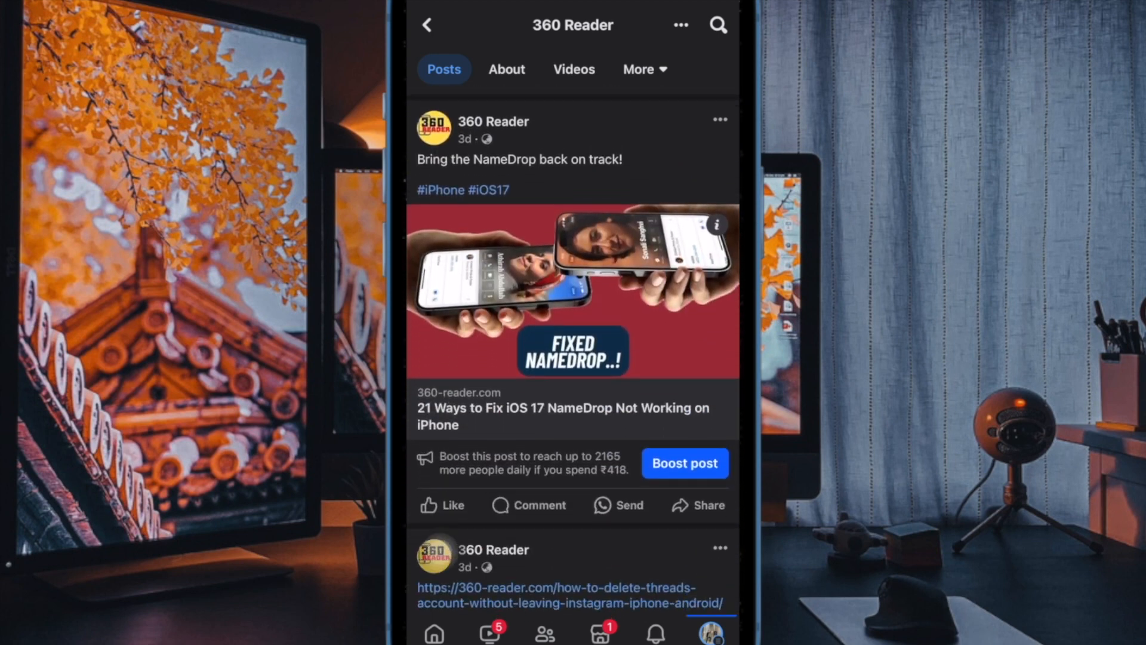
scroll("down", 3)
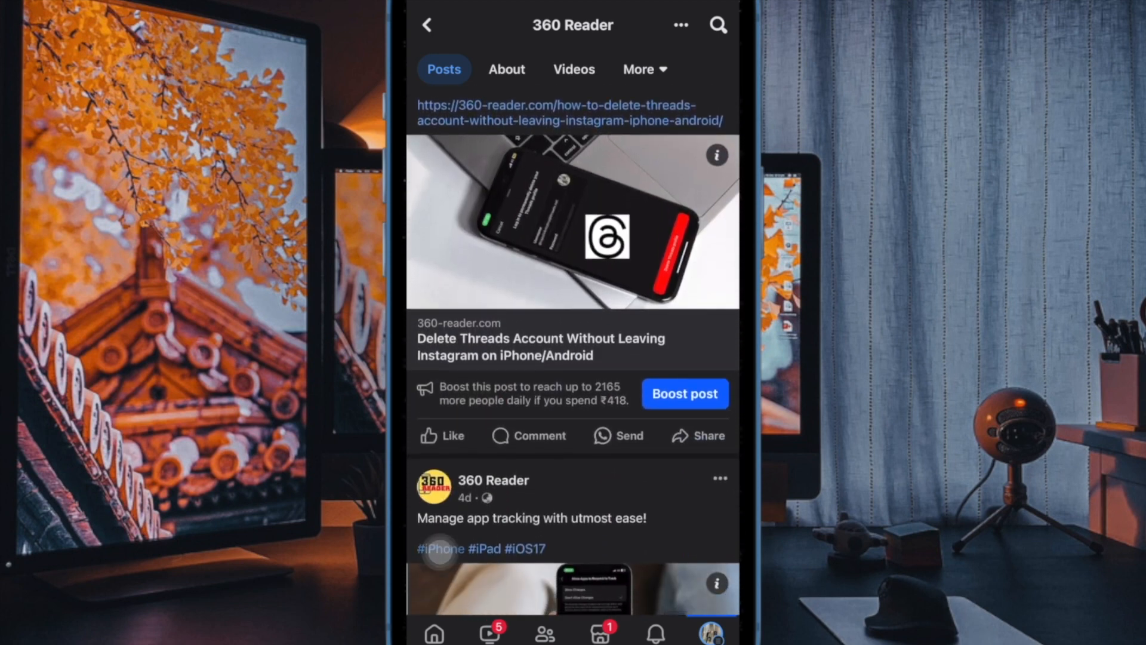
scroll("down", 3)
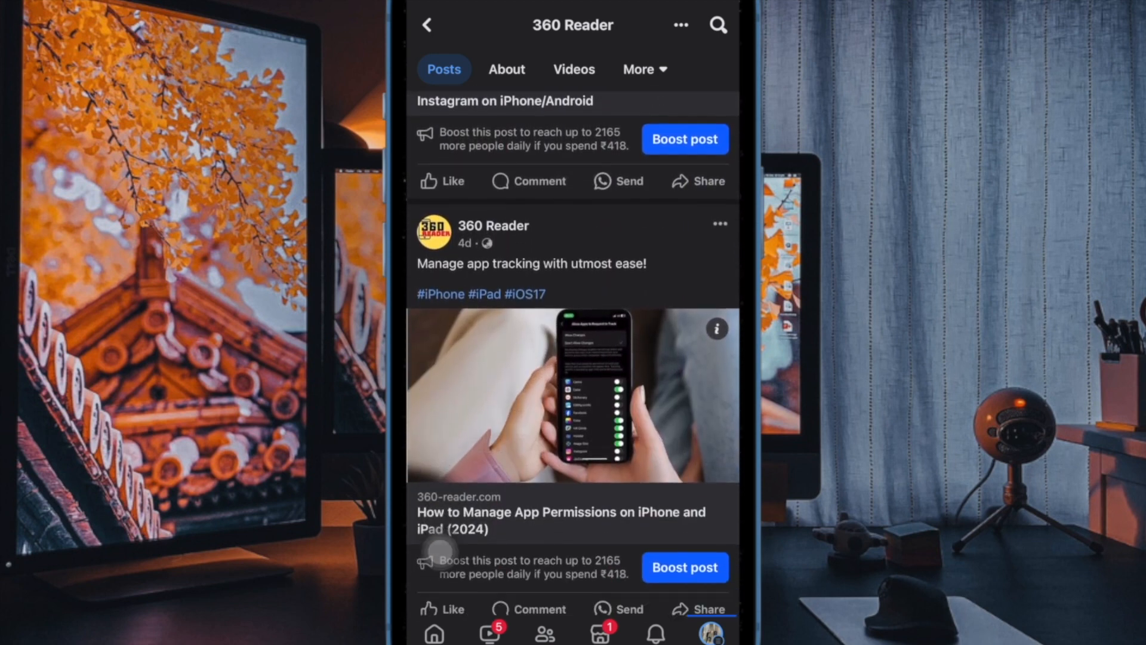
scroll("down", 3)
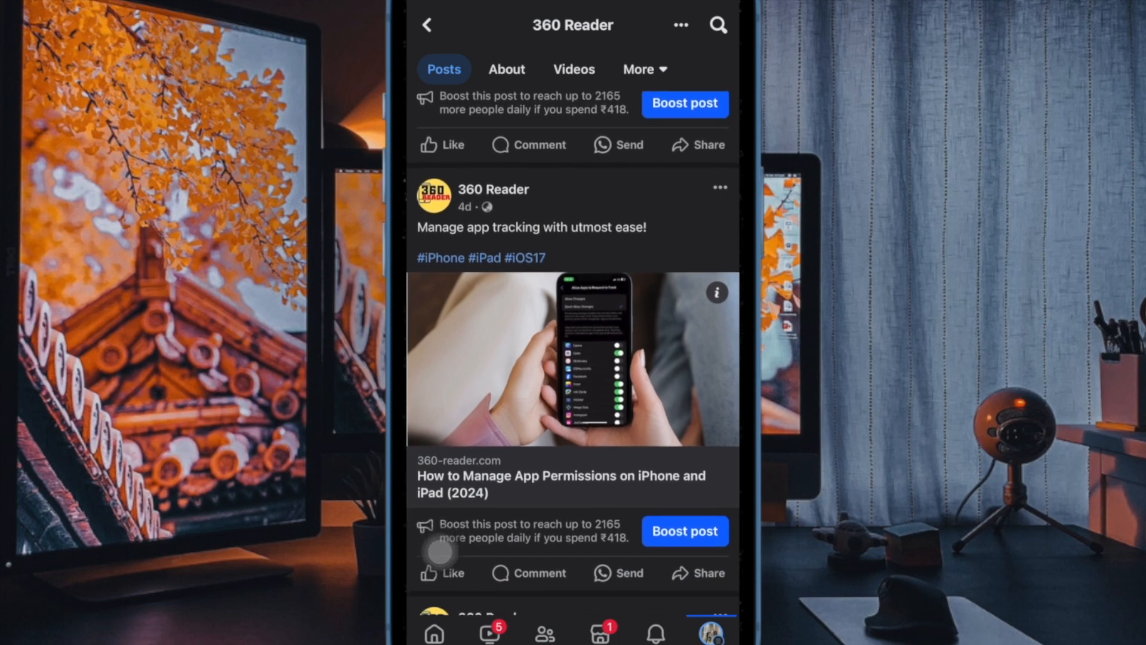
scroll("down", 3)
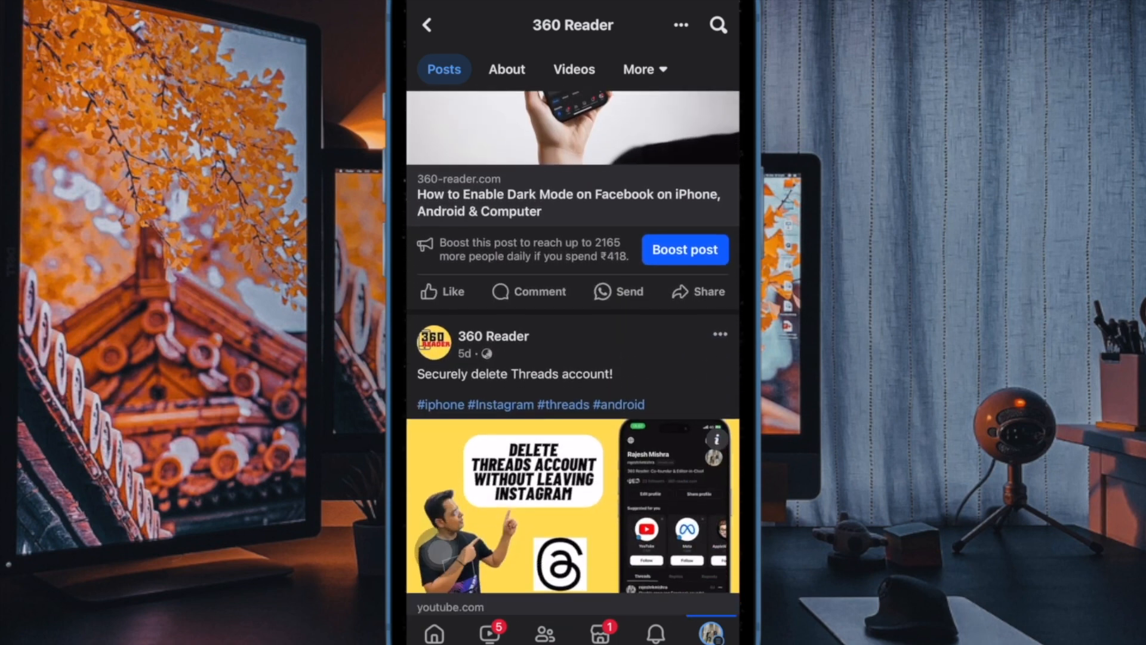
scroll("down", 3)
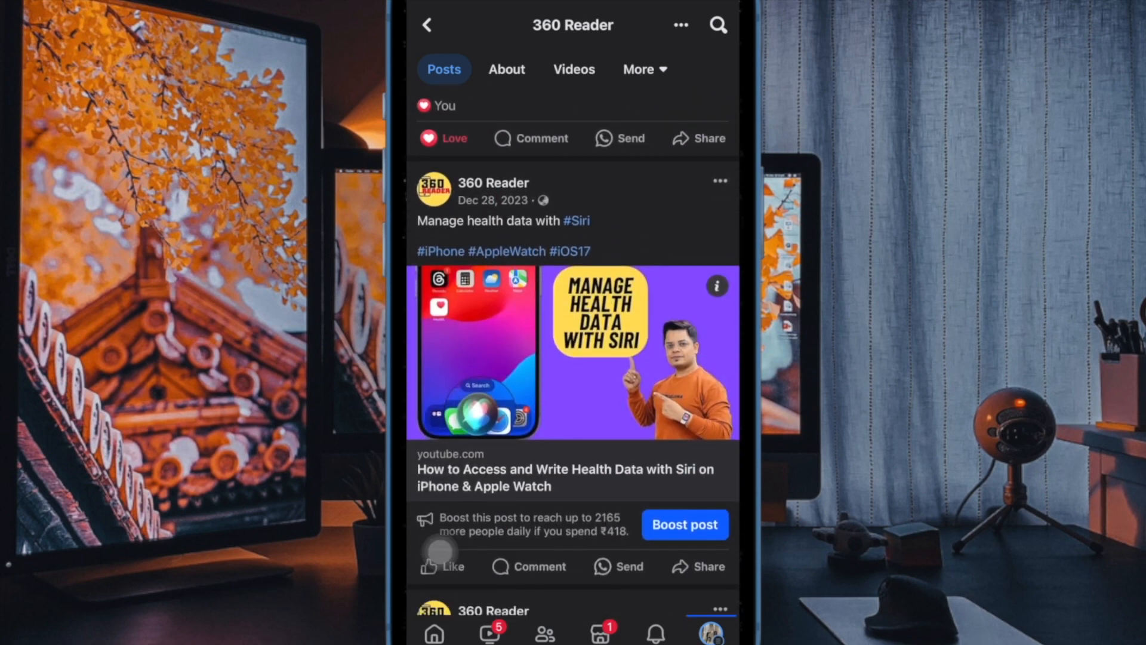
scroll("down", 3)
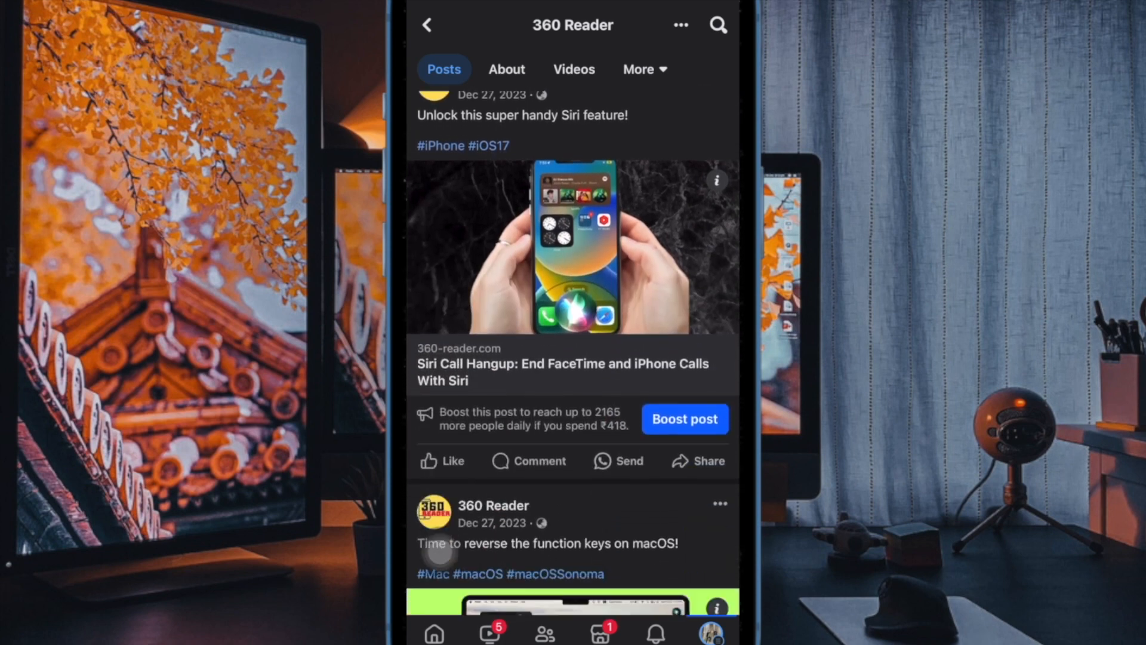
scroll("down", 3)
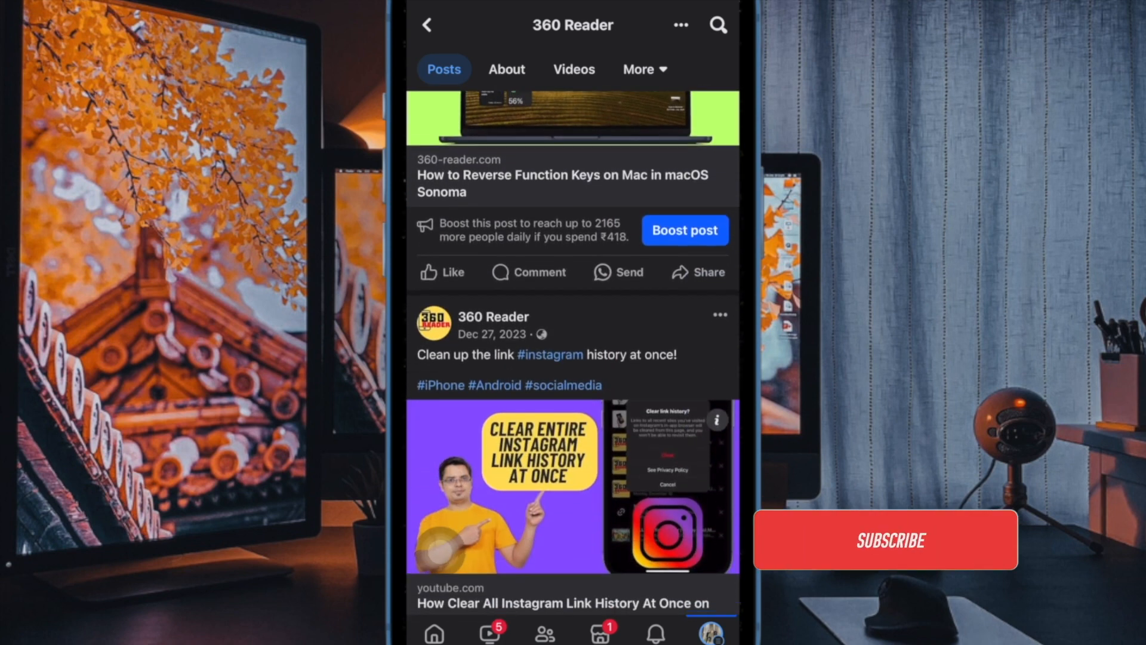
Step: Open the app's Menu, then Settings & privacy, then Dark mode options
left_click(885, 539)
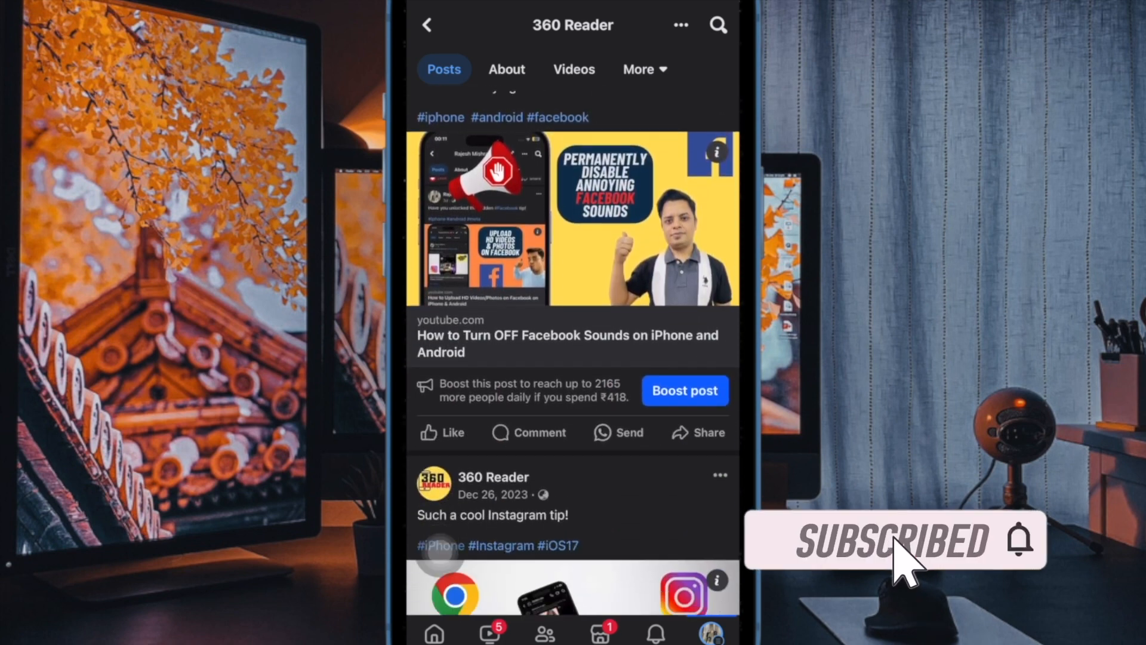
scroll("down", 3)
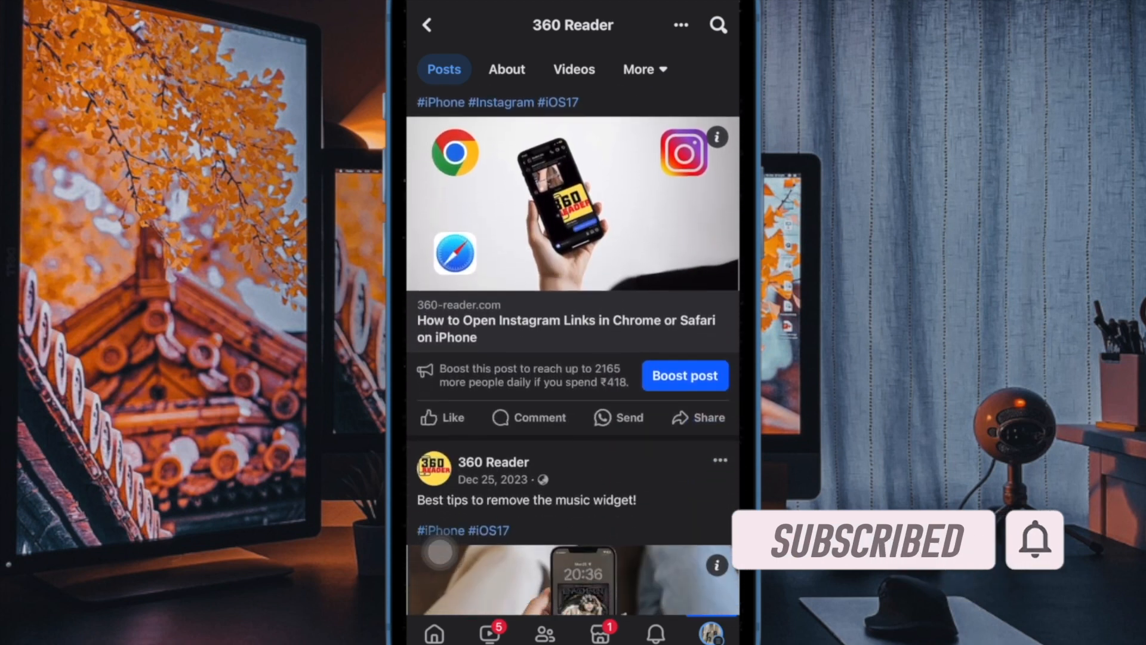
scroll("down", 3)
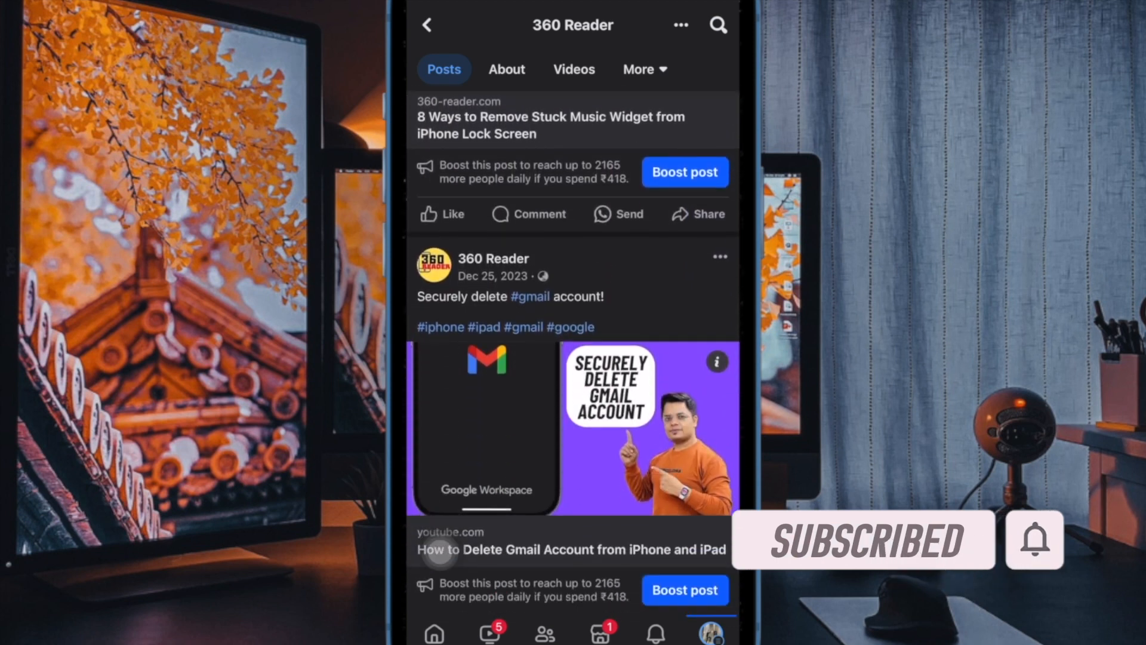
scroll("down", 3)
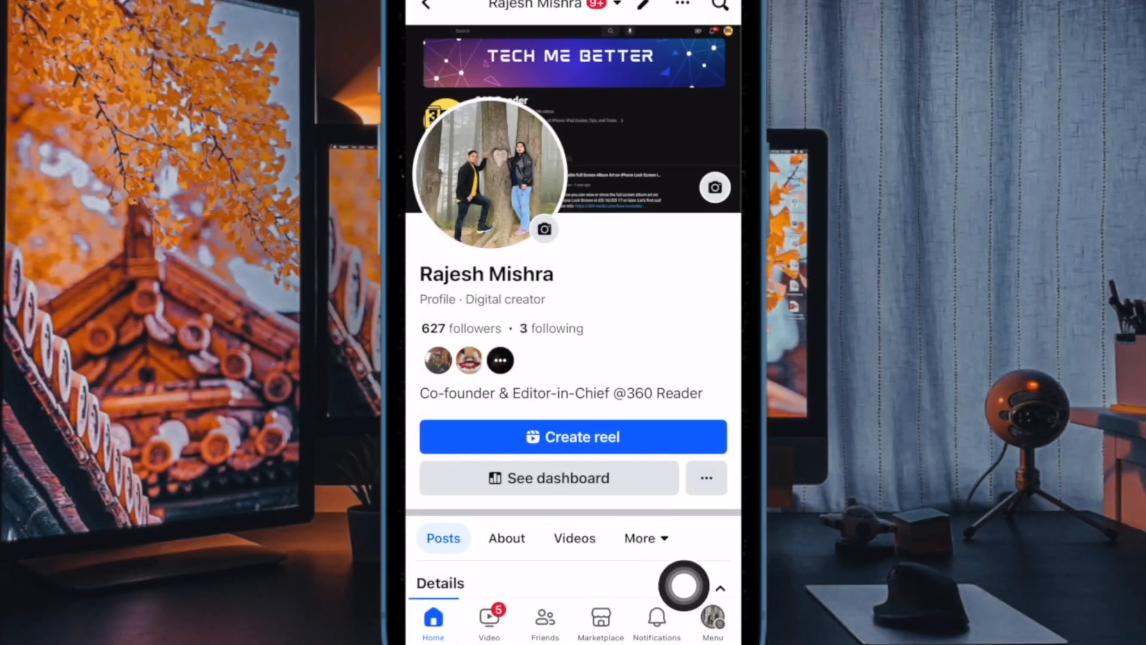
left_click(712, 619)
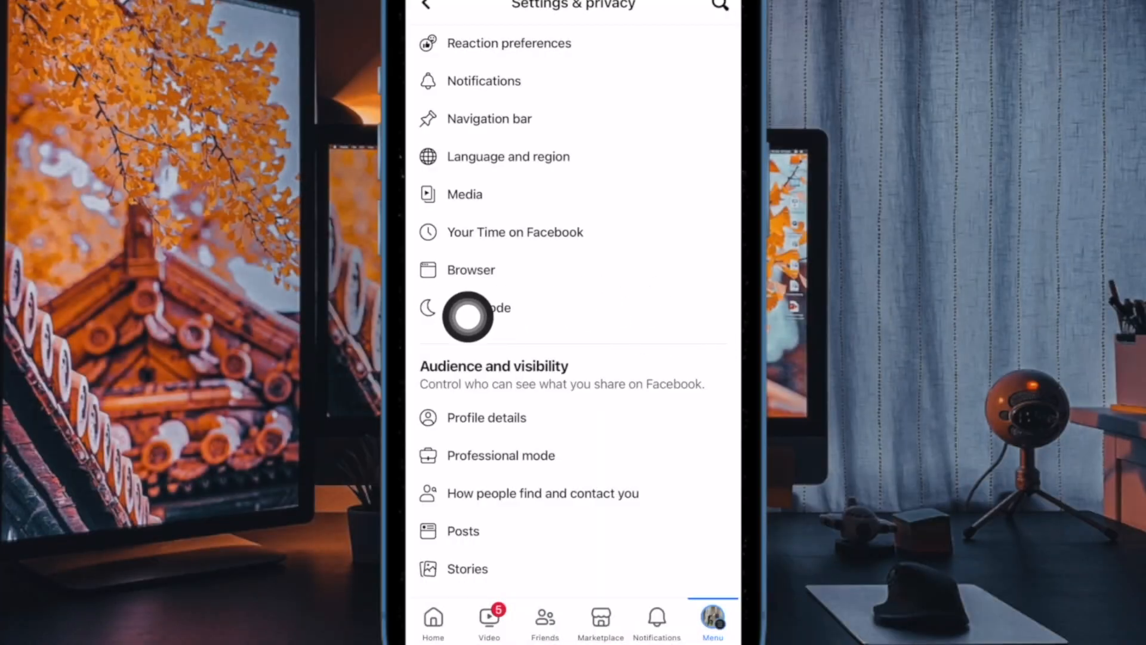
left_click(482, 307)
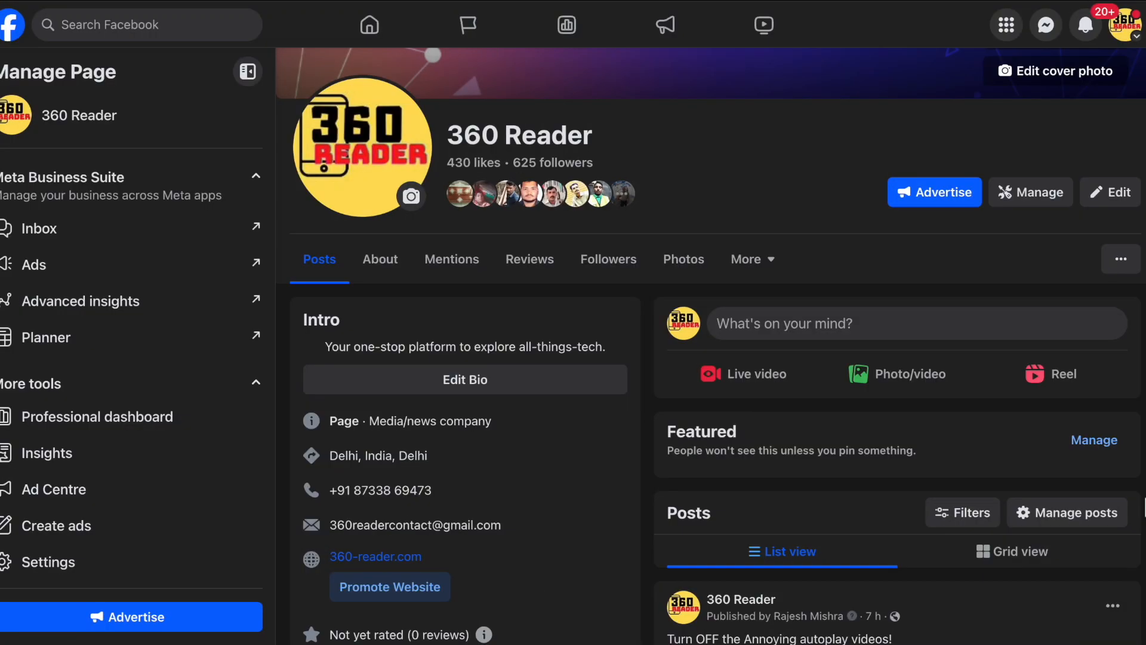
scroll("down", 3)
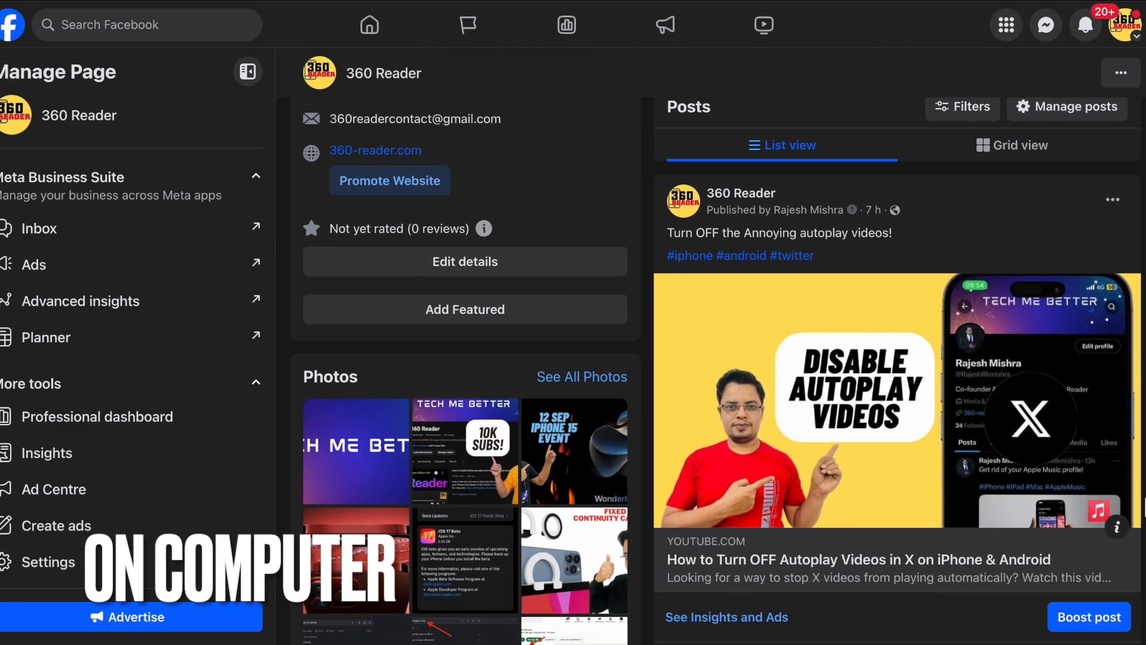
scroll("down", 3)
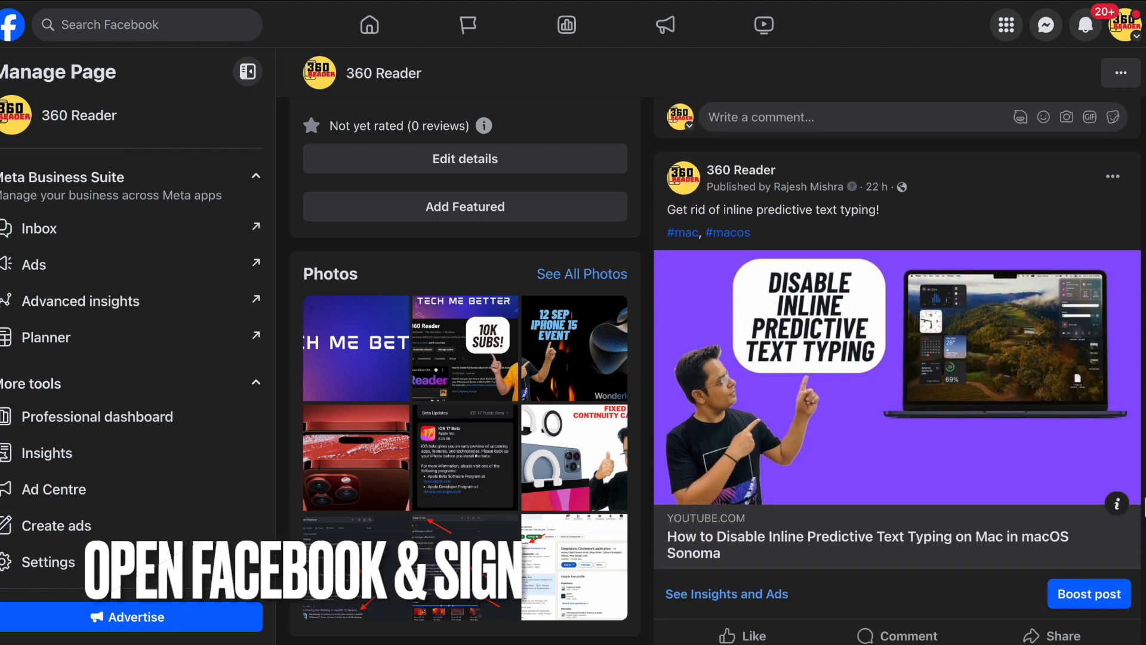
scroll("down", 3)
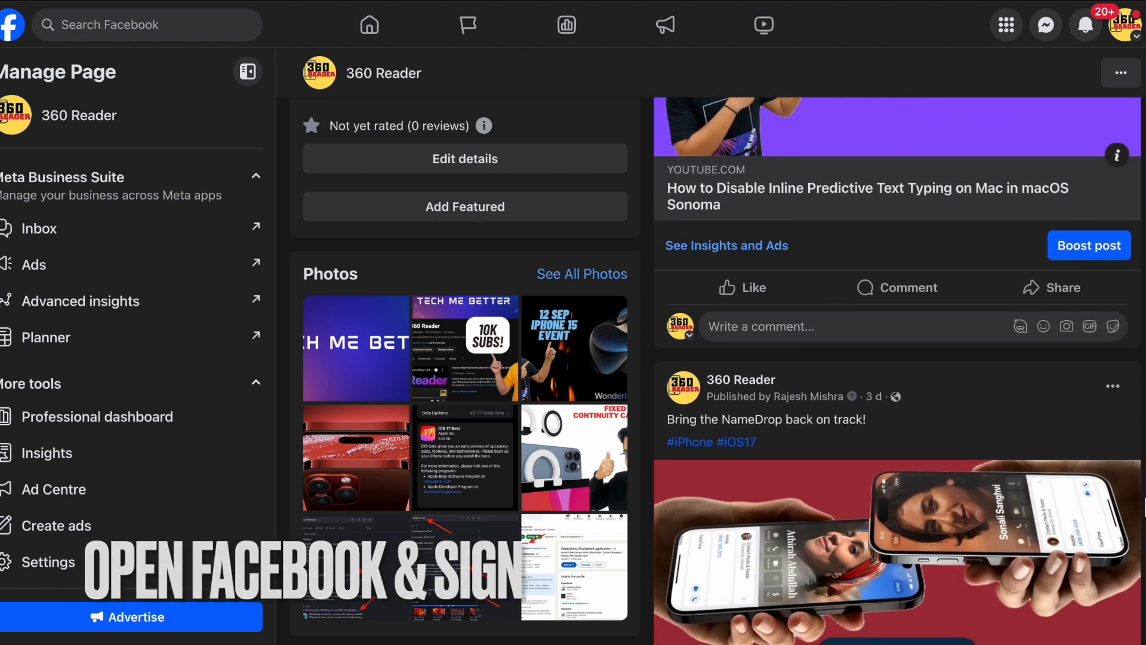
scroll("down", 3)
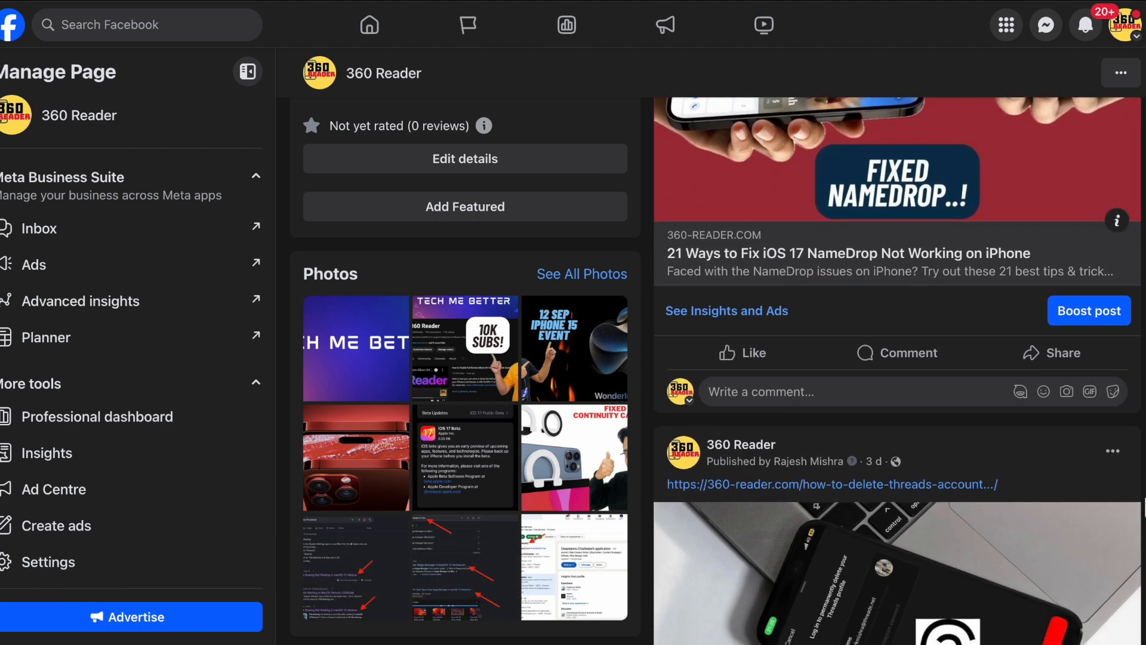
scroll("down", 3)
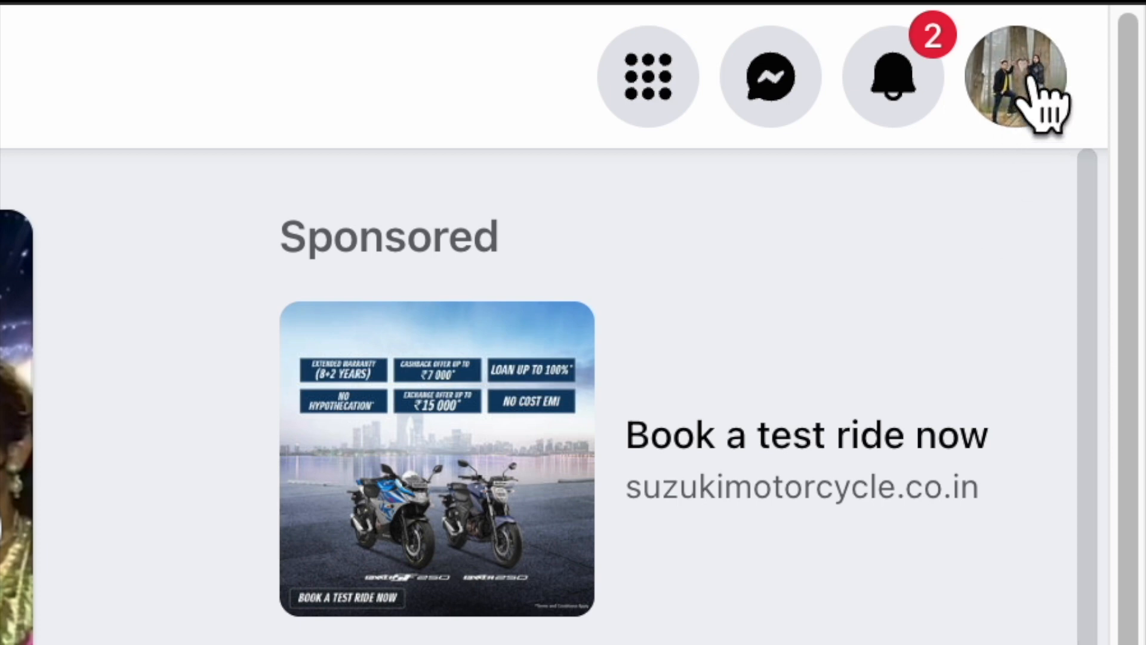
Step: Turn on Dark mode from the profile menu's Display & accessibility, then scroll the 360 Reader page
left_click(1015, 76)
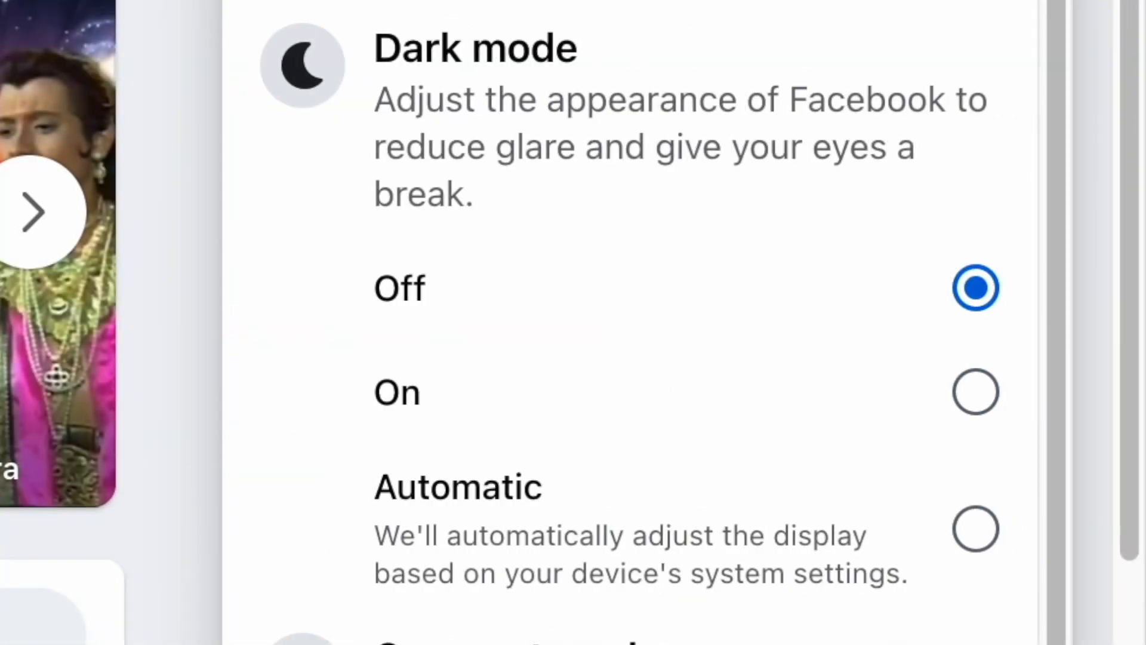
mouse_move(654, 545)
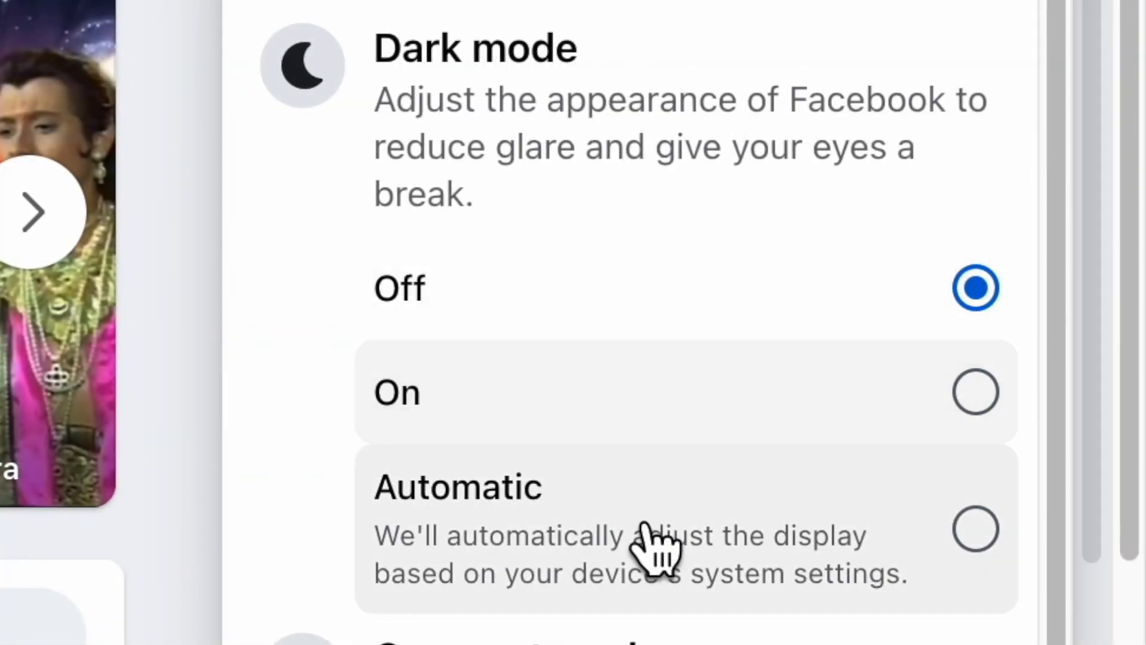
mouse_move(416, 435)
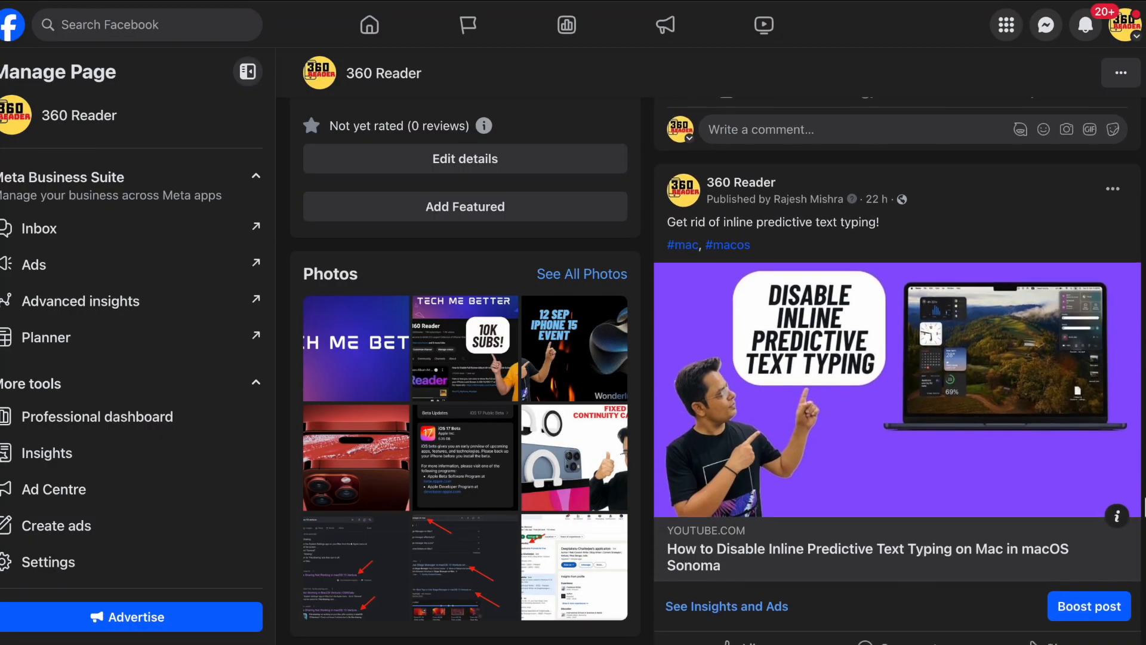
scroll("down", 3)
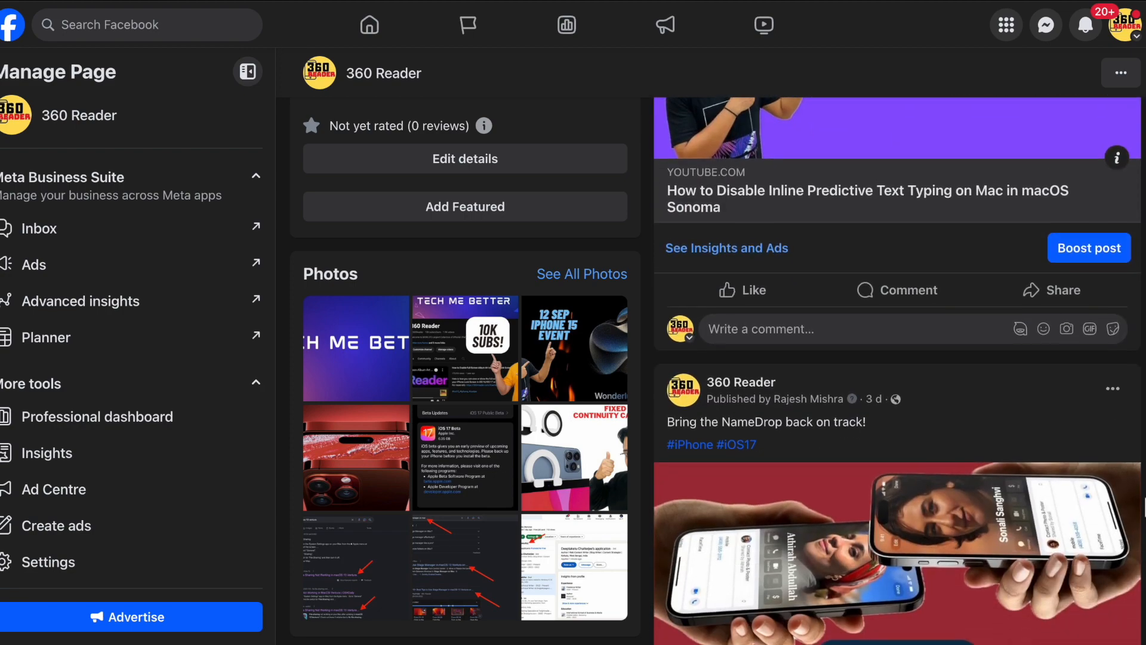
scroll("down", 3)
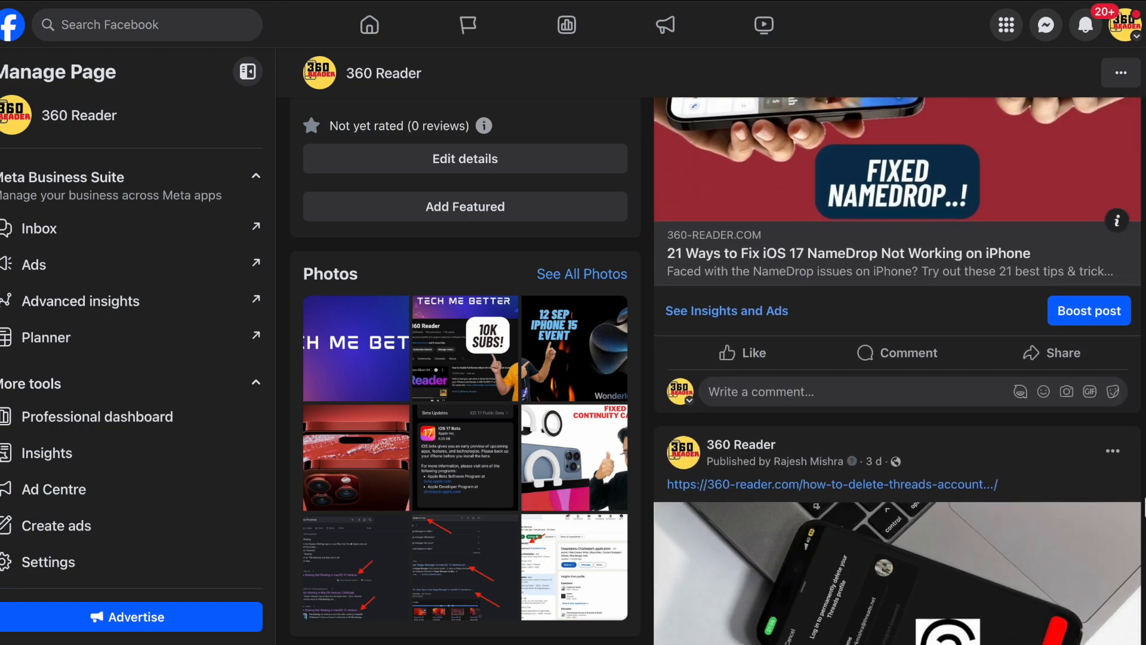